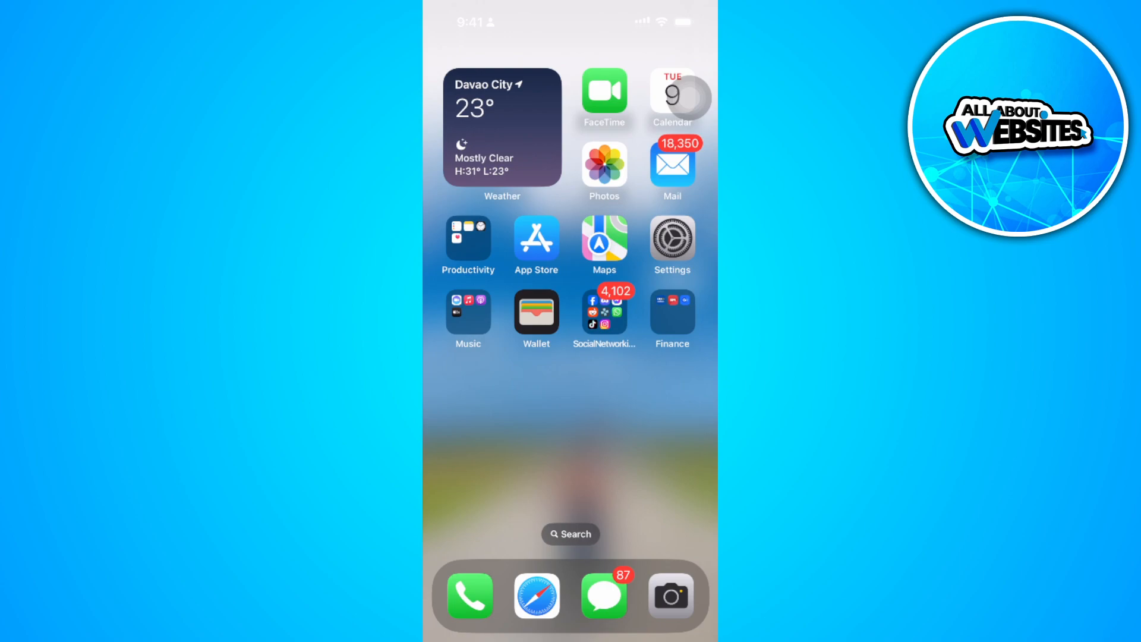
Step: Launch the Facebook app from the Social Networking folder to its home feed
click(604, 312)
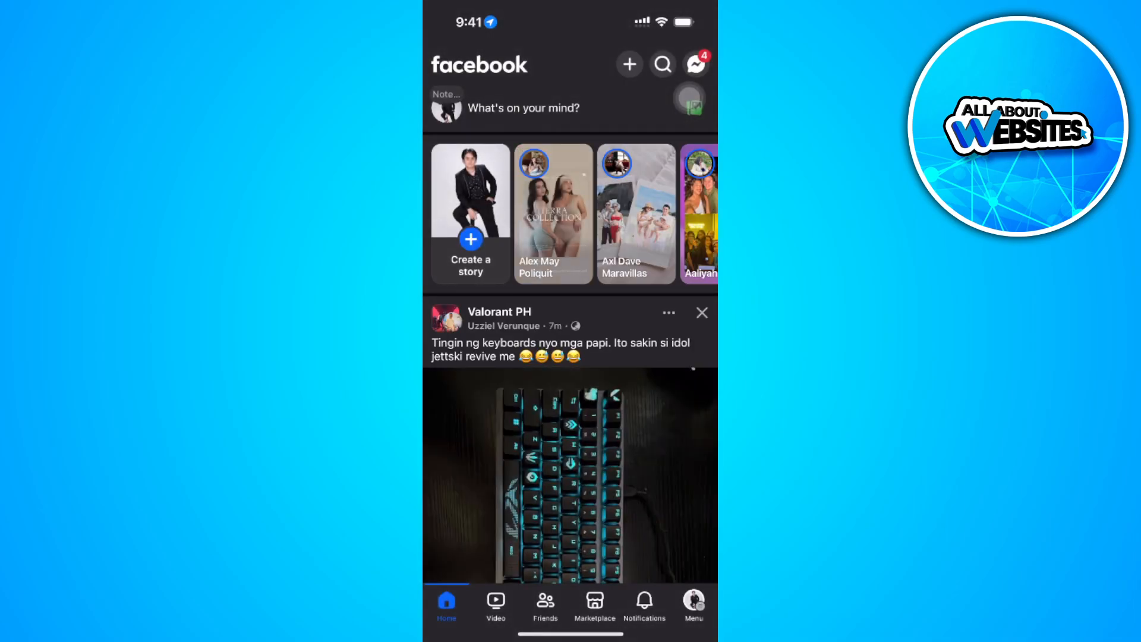
Step: Go to Settings & privacy from the Menu and scroll down to the Your activity section
click(692, 604)
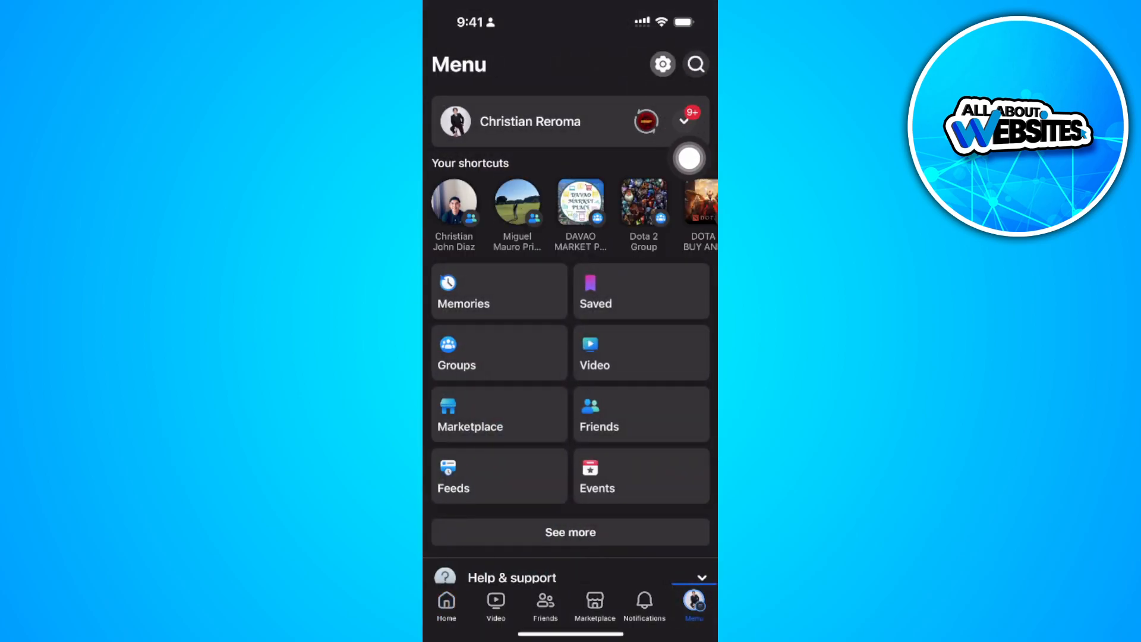
click(662, 64)
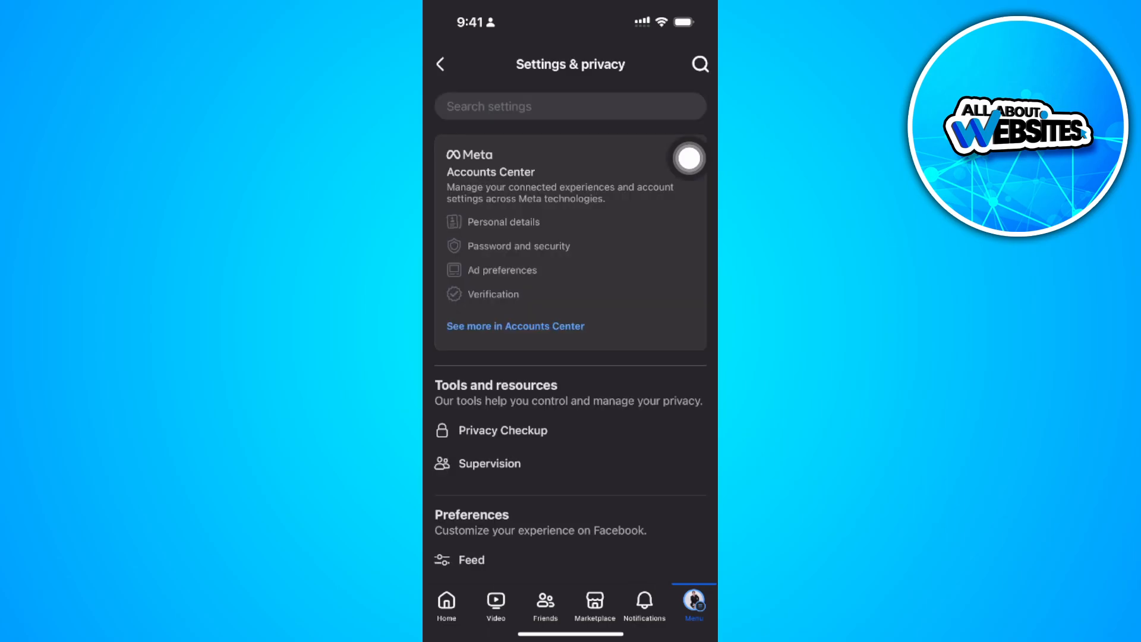
scroll(down, 3)
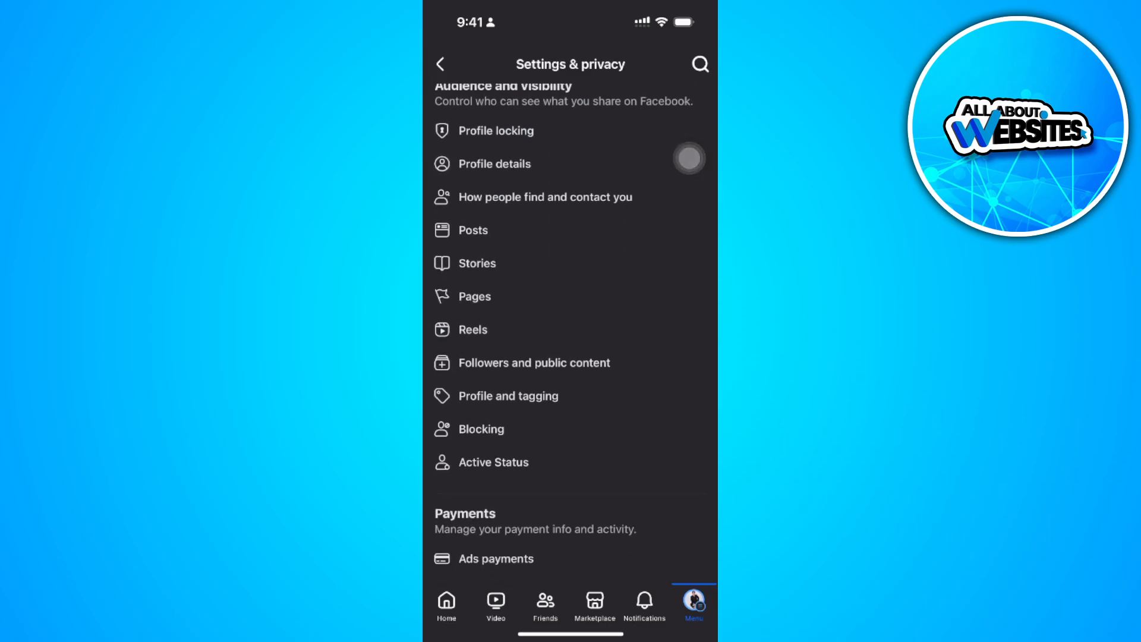
scroll(down, 3)
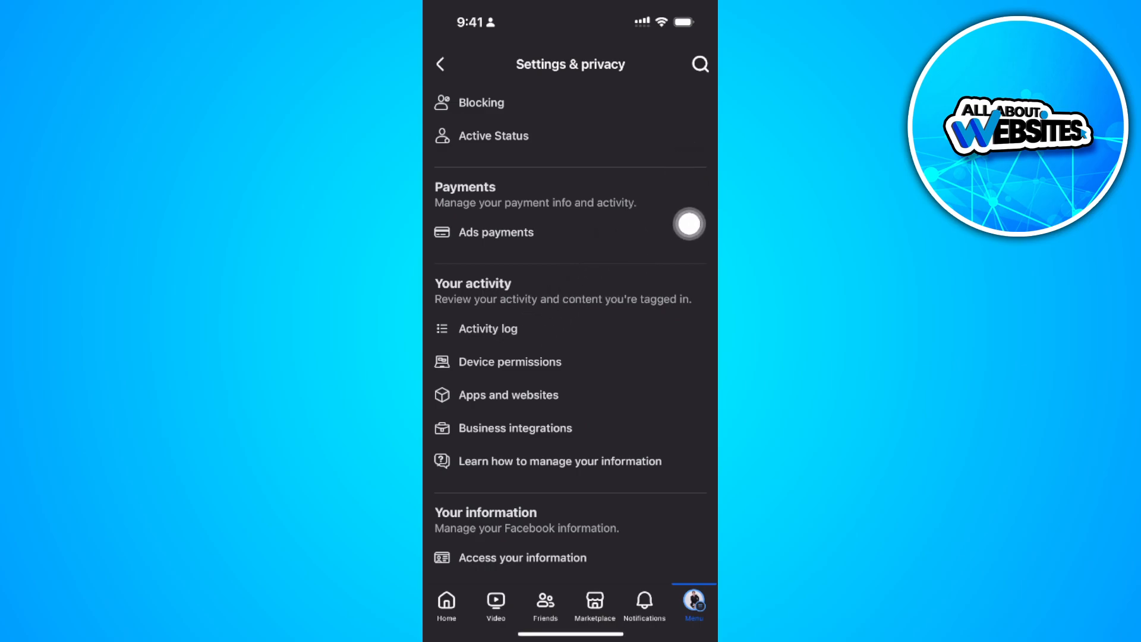
Step: Open the Activity log and its full Activity history of recent visits and searches
click(488, 328)
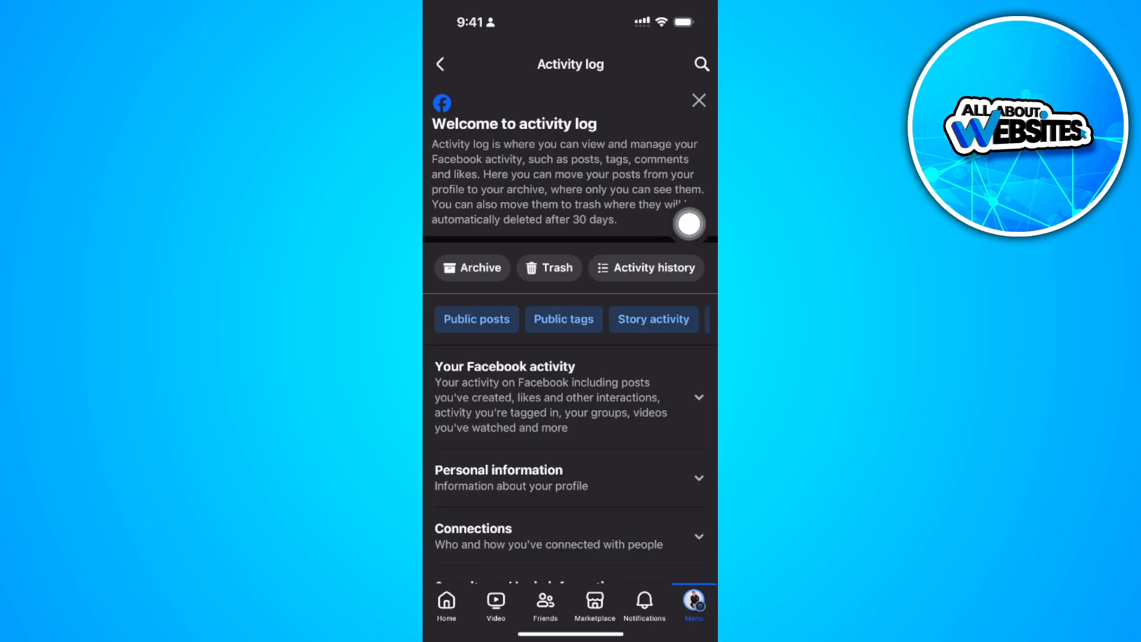
scroll(down, 3)
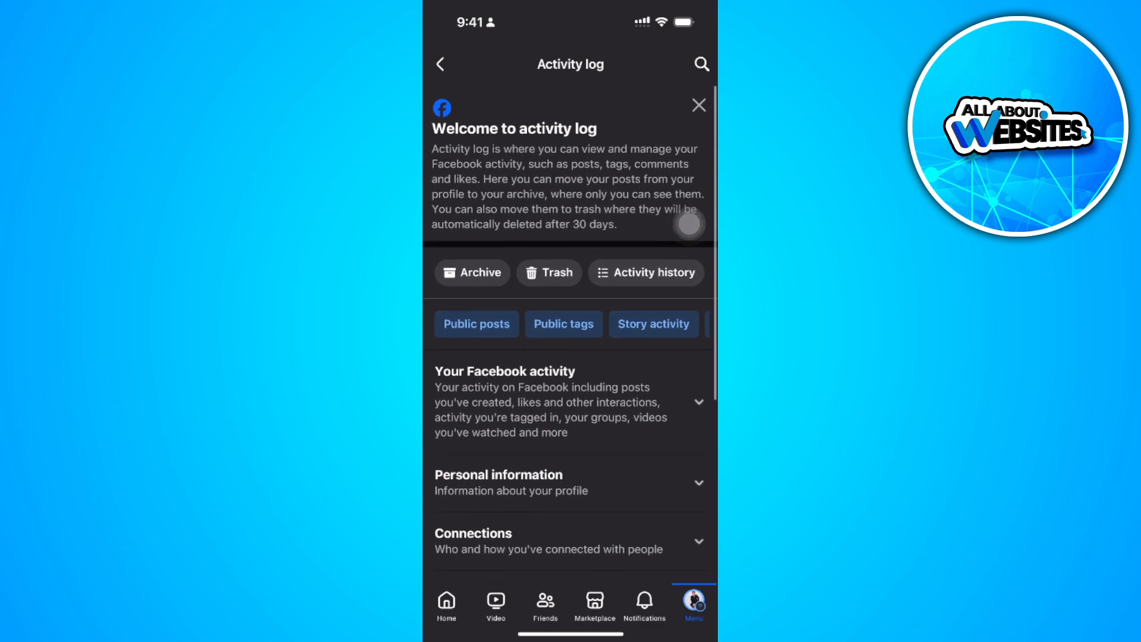
click(644, 272)
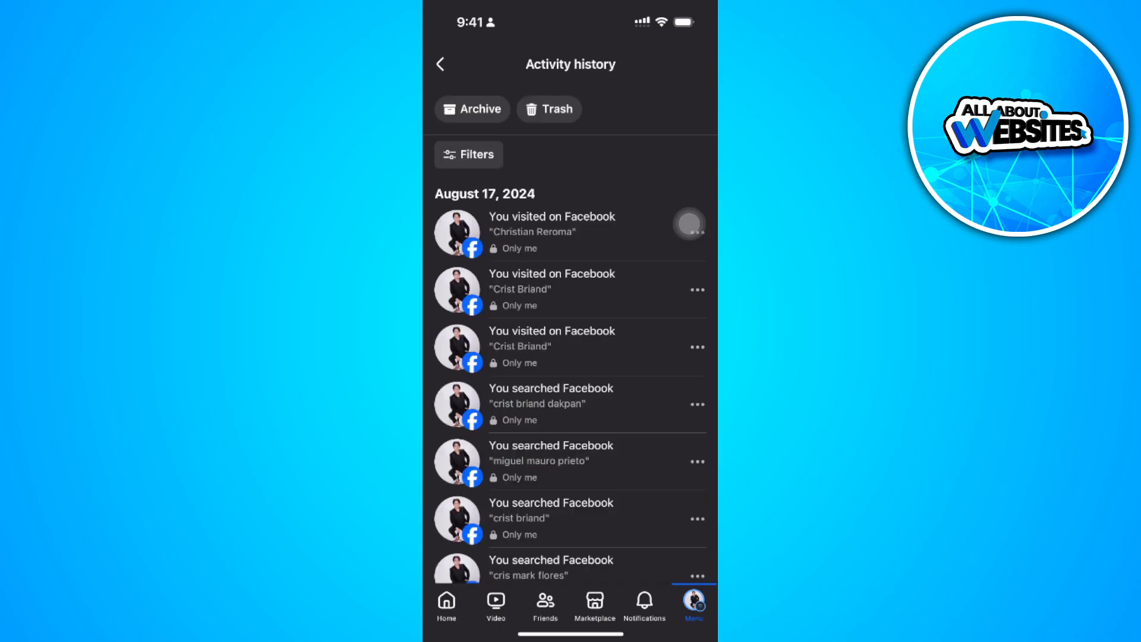
Step: Filter the history by Categories to Likes and reactions and scroll back through July 2024 reactions
click(469, 155)
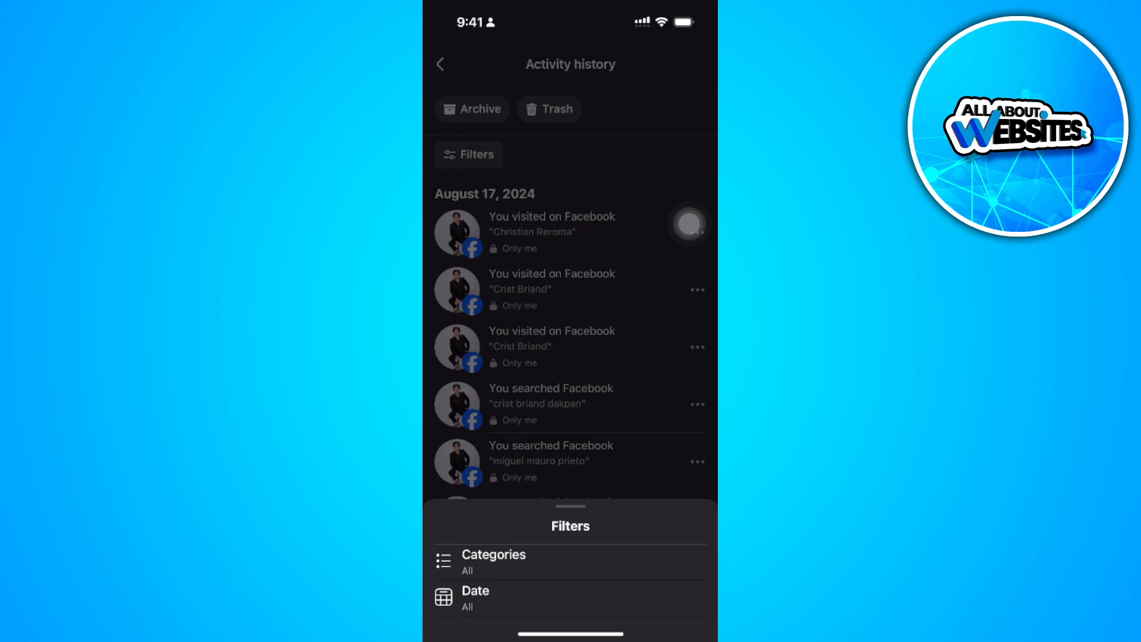
click(494, 560)
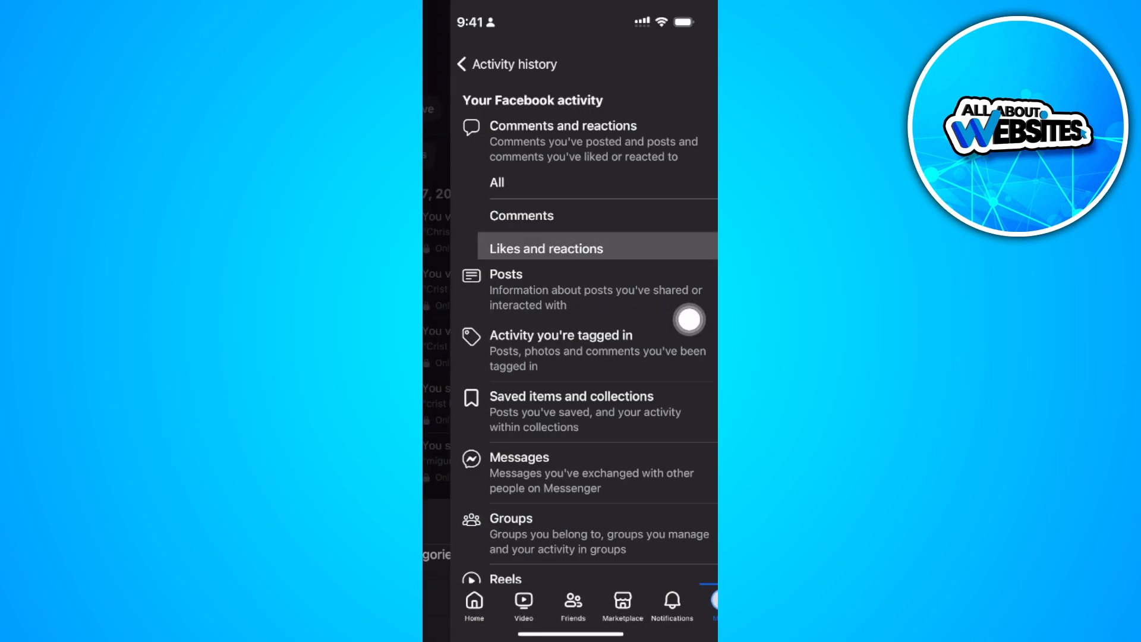
click(546, 248)
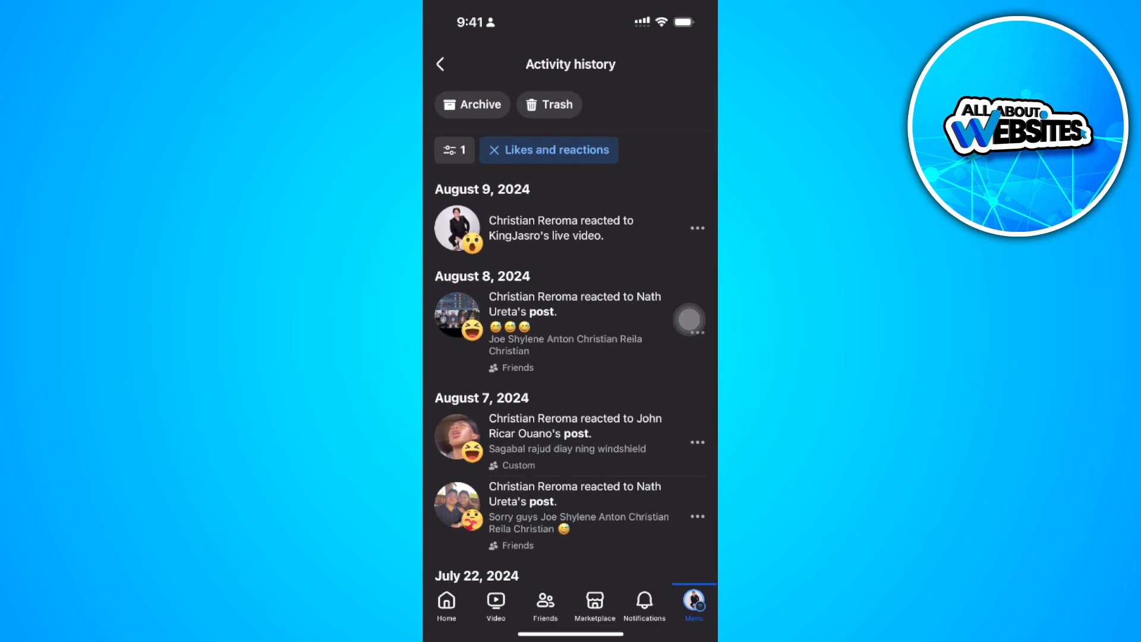
scroll(down, 3)
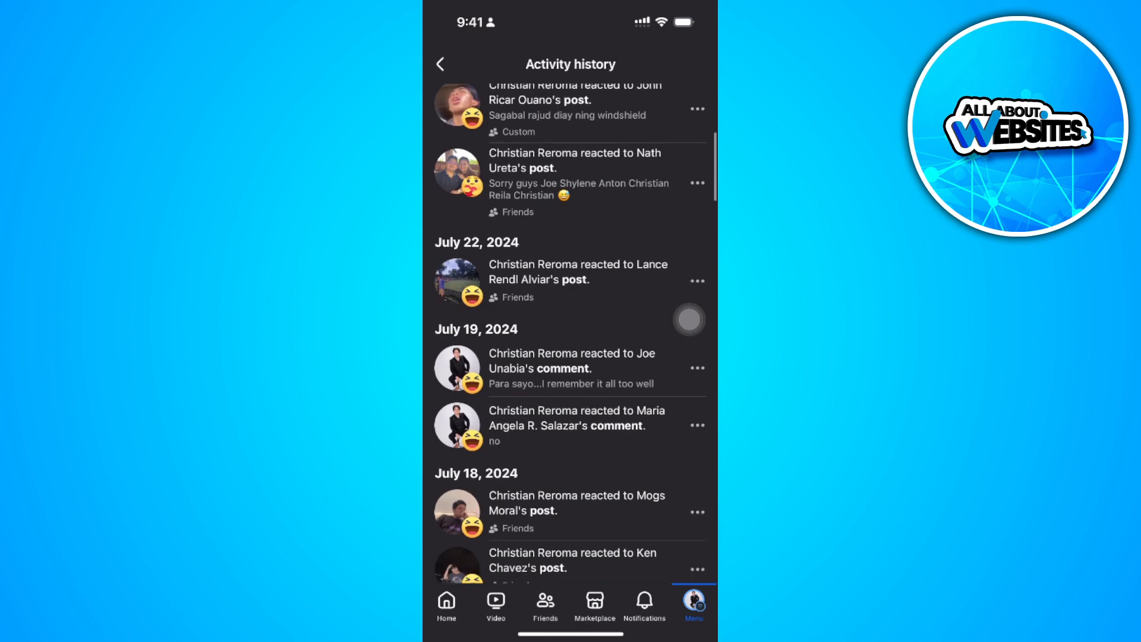
scroll(down, 3)
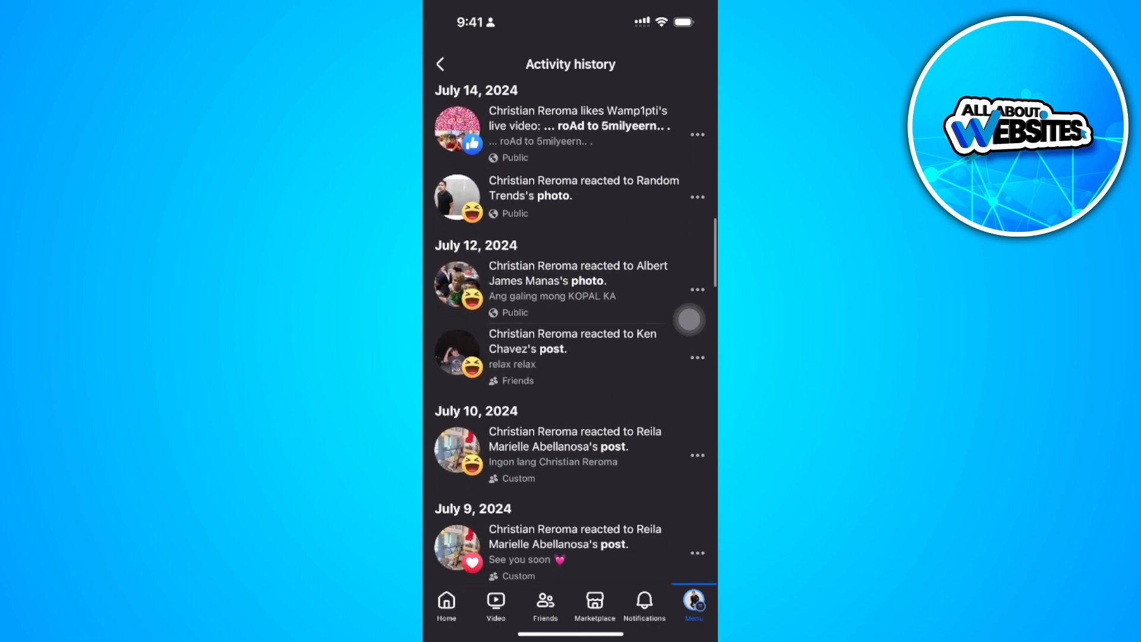